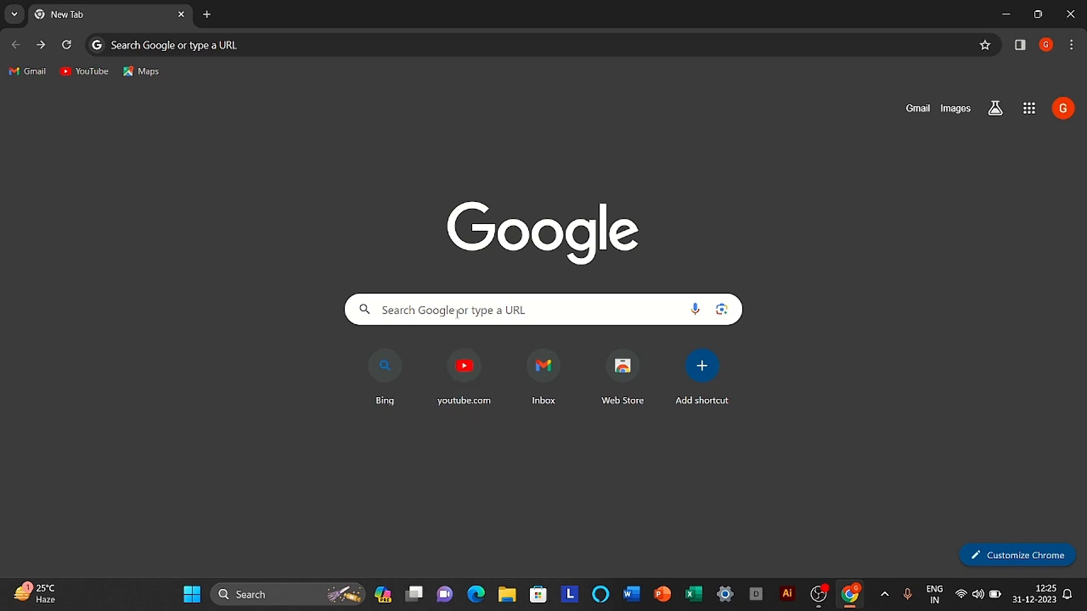
# Step: Search Google for 'adobe creative cloud installer' and open Adobe's Download Creative Cloud apps page
pyautogui.write('adobe creative cloud installer')
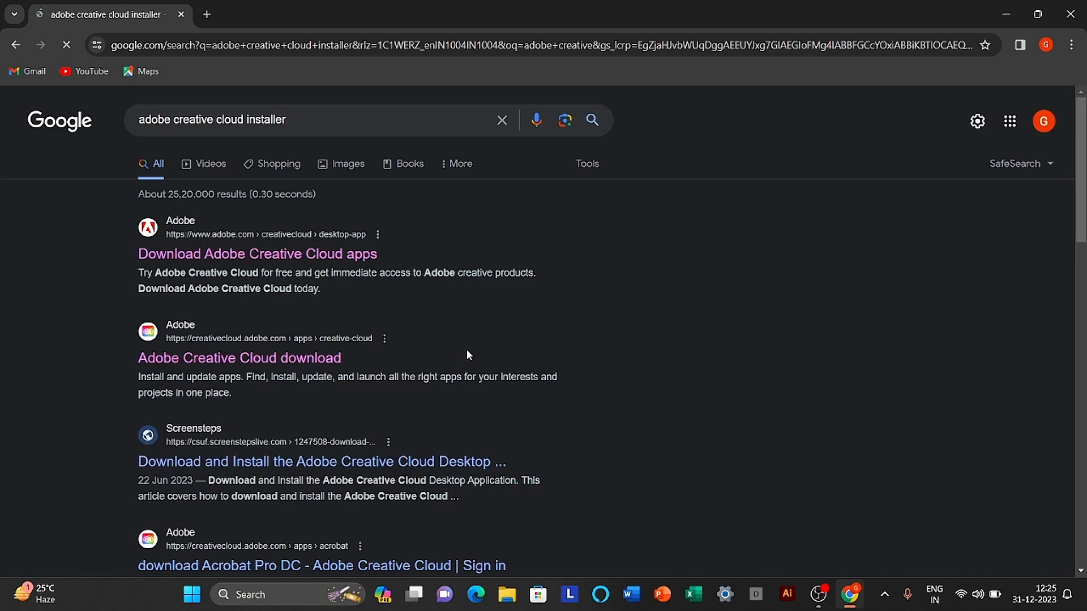
pyautogui.click(256, 253)
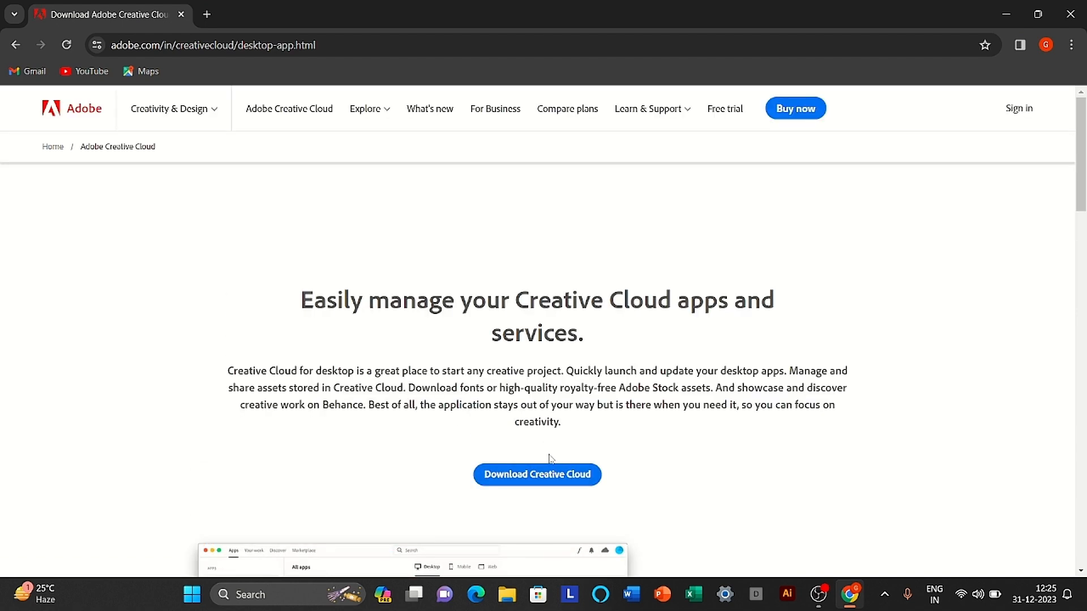
# Step: Download the Creative Cloud installer from Adobe's page and run it
pyautogui.click(537, 474)
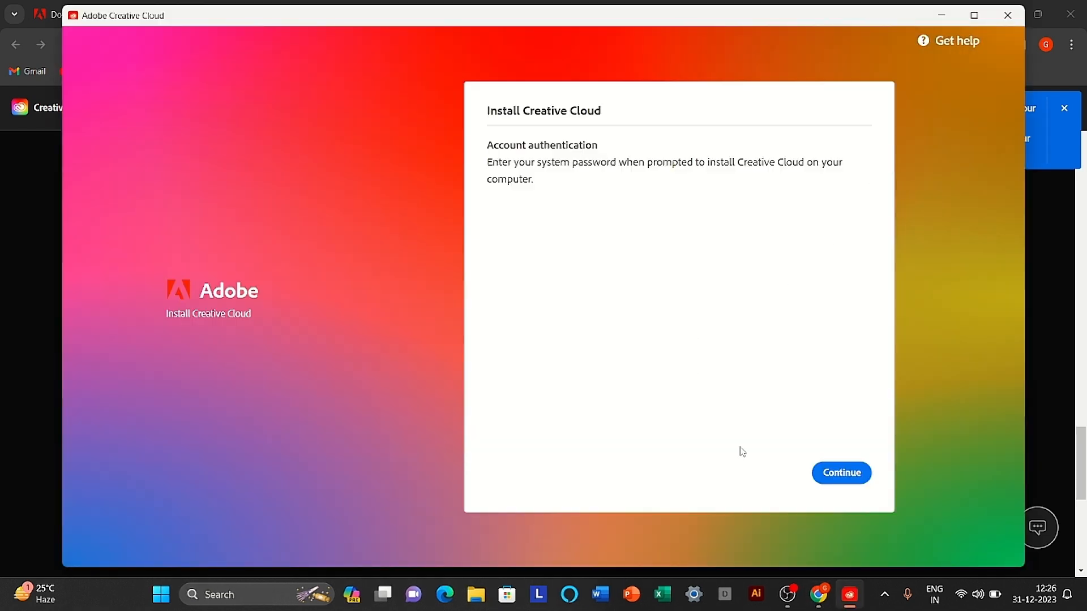
# Step: Continue past the authentication notice and choose Google sign-in for the Adobe account
pyautogui.click(842, 473)
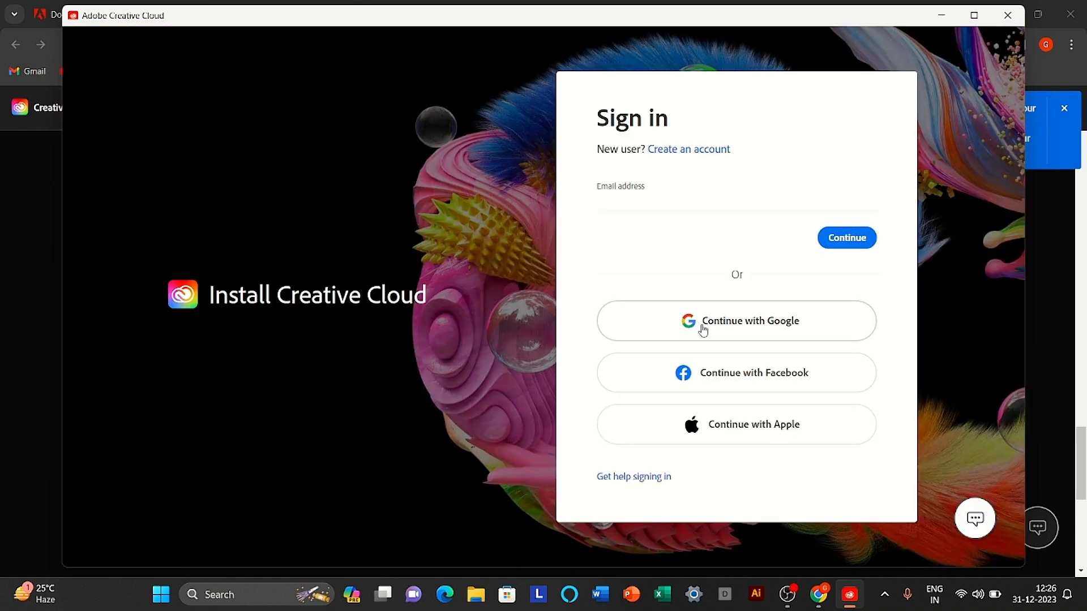
pyautogui.click(736, 320)
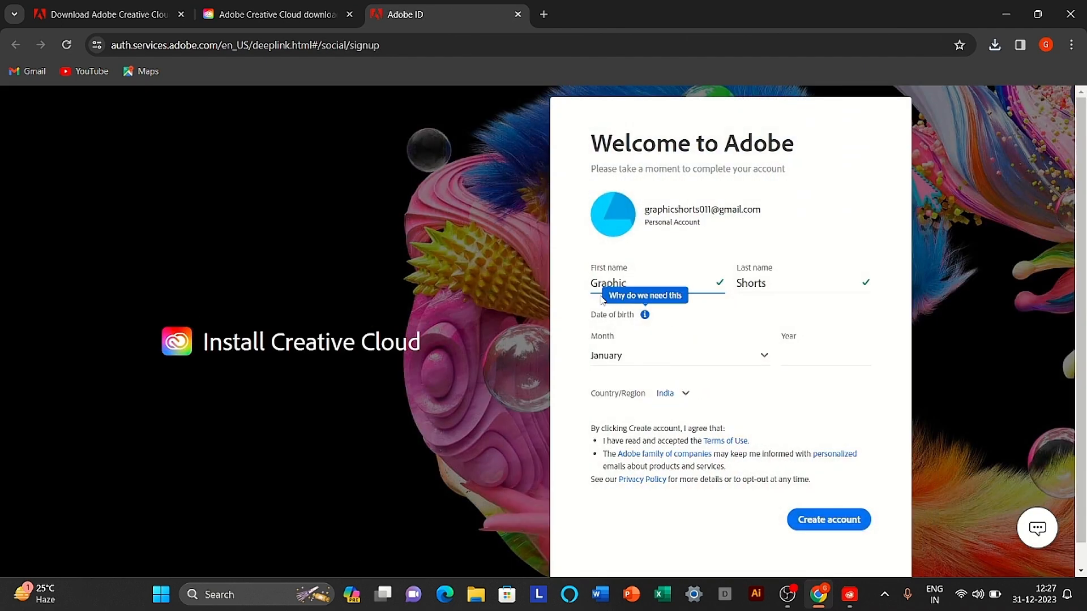
pyautogui.moveTo(702, 361)
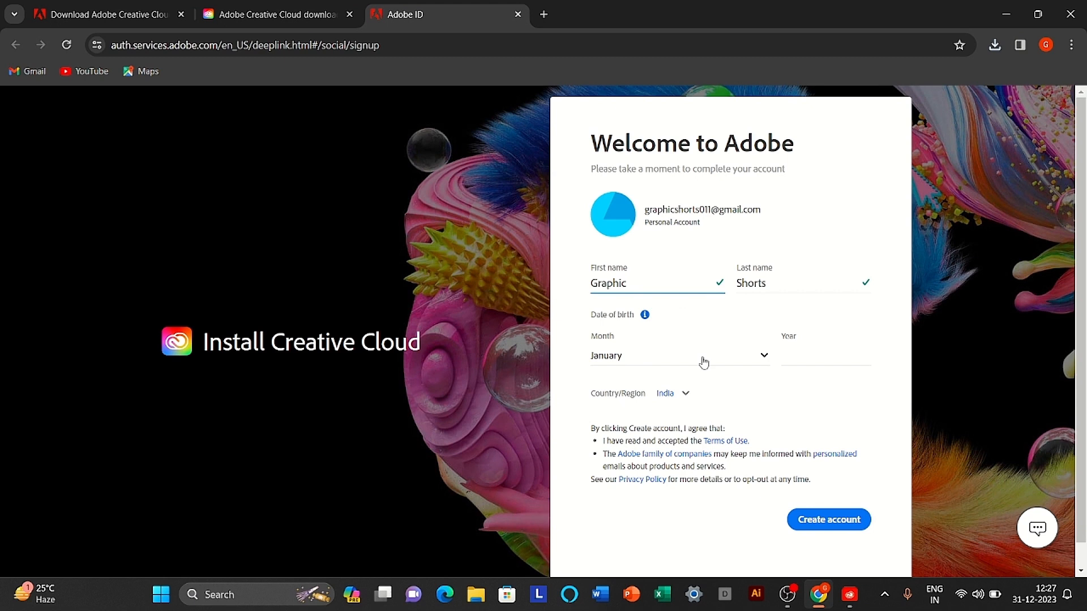
# Step: Complete the Adobe ID form with birth year 2005 and country United States, then create the account
pyautogui.write('2005')
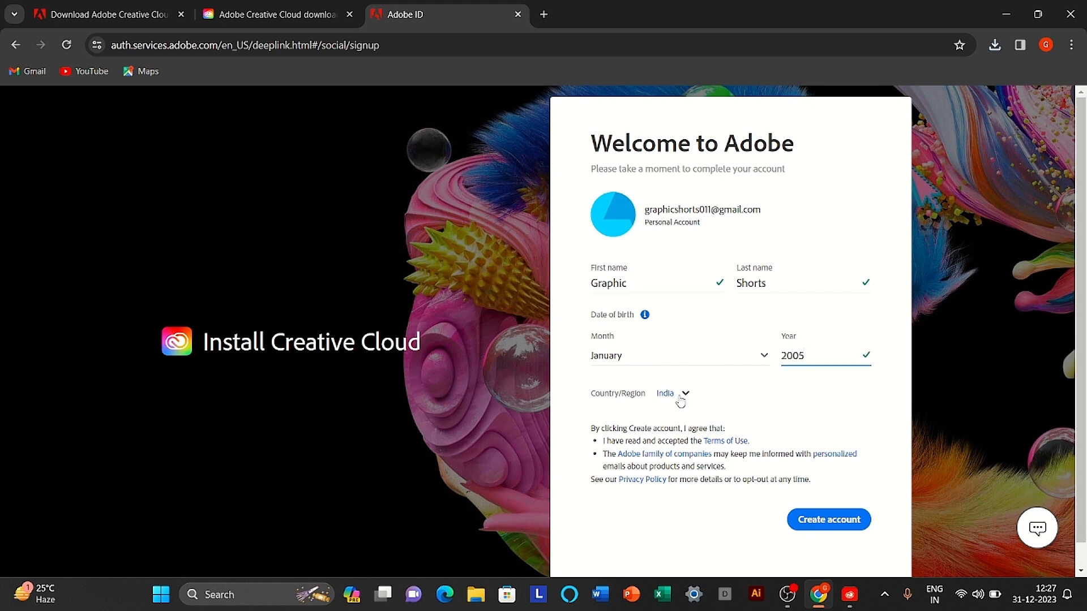
pyautogui.click(672, 393)
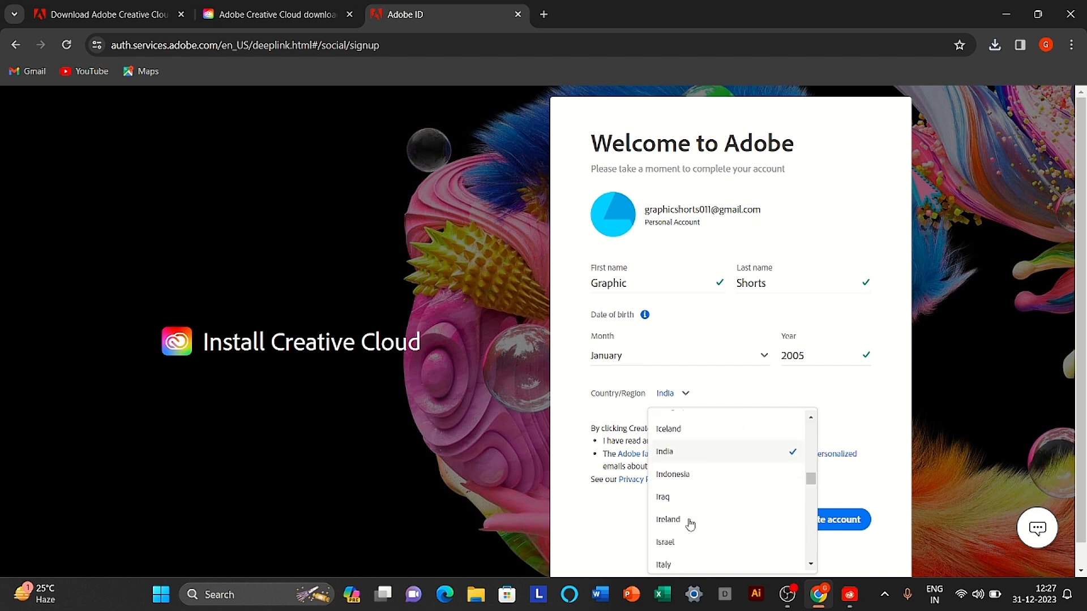
pyautogui.scroll(-3)
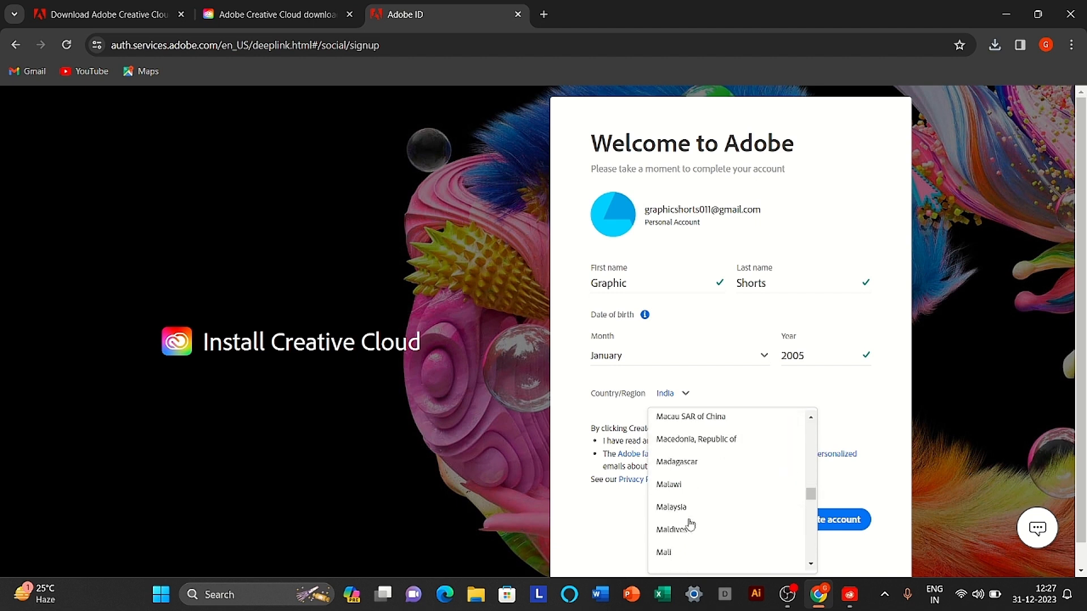
pyautogui.scroll(-3)
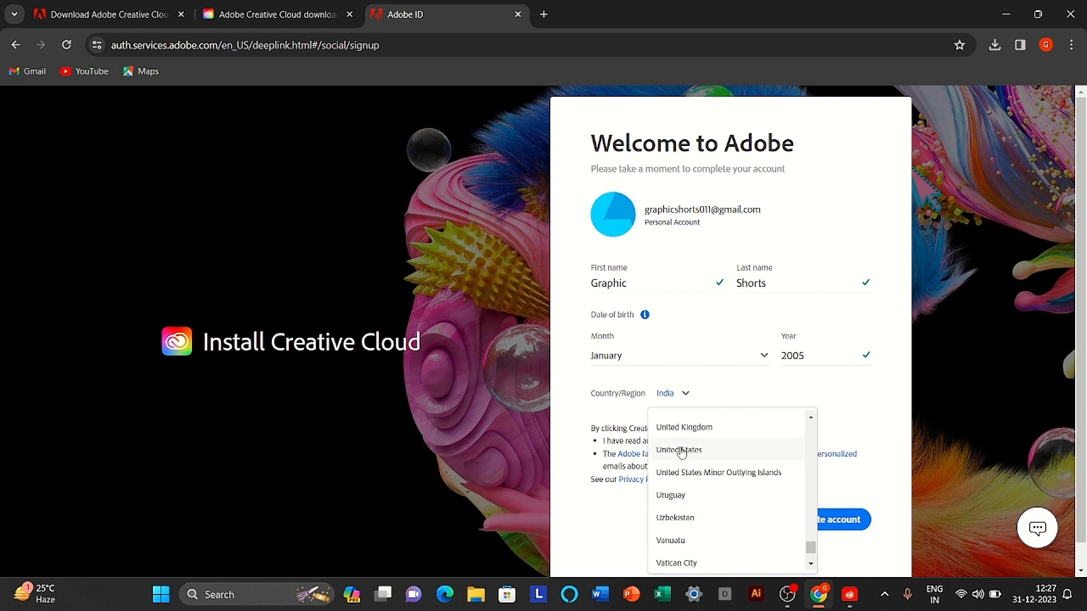
pyautogui.click(679, 449)
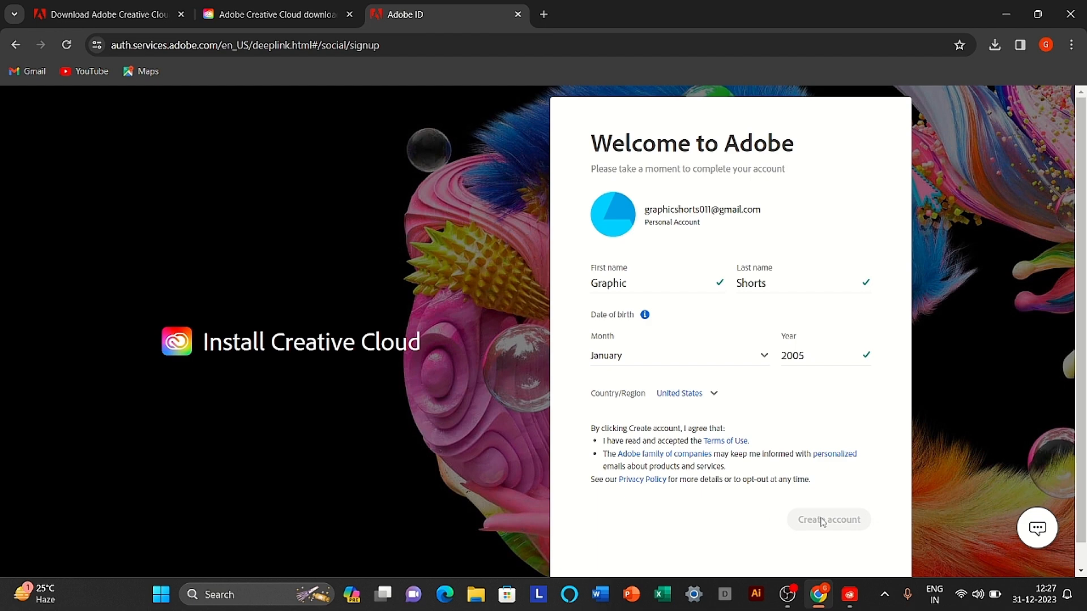
pyautogui.click(829, 519)
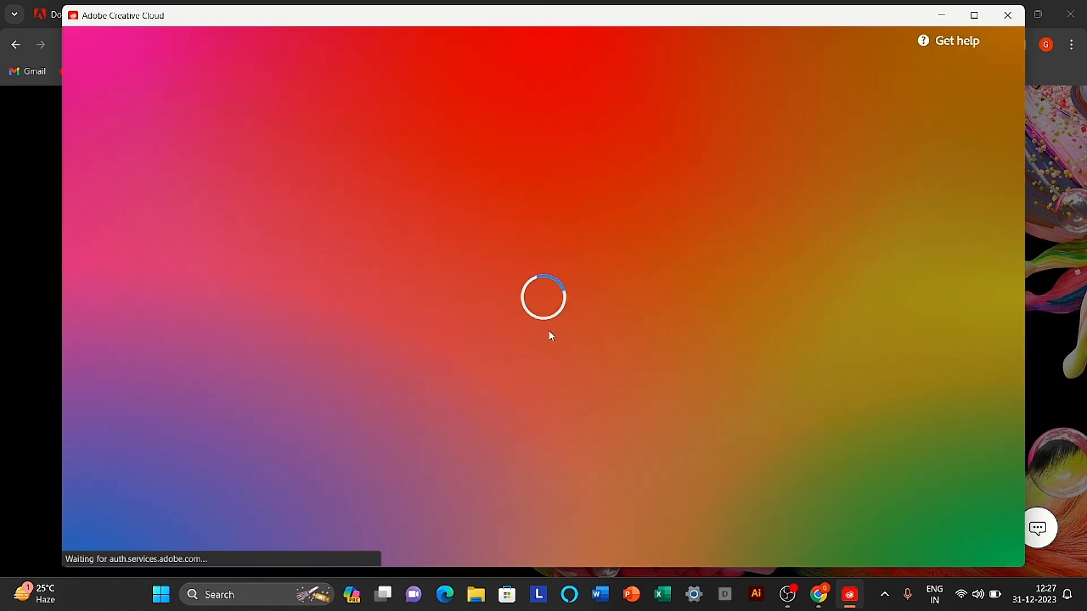
pyautogui.moveTo(542, 294)
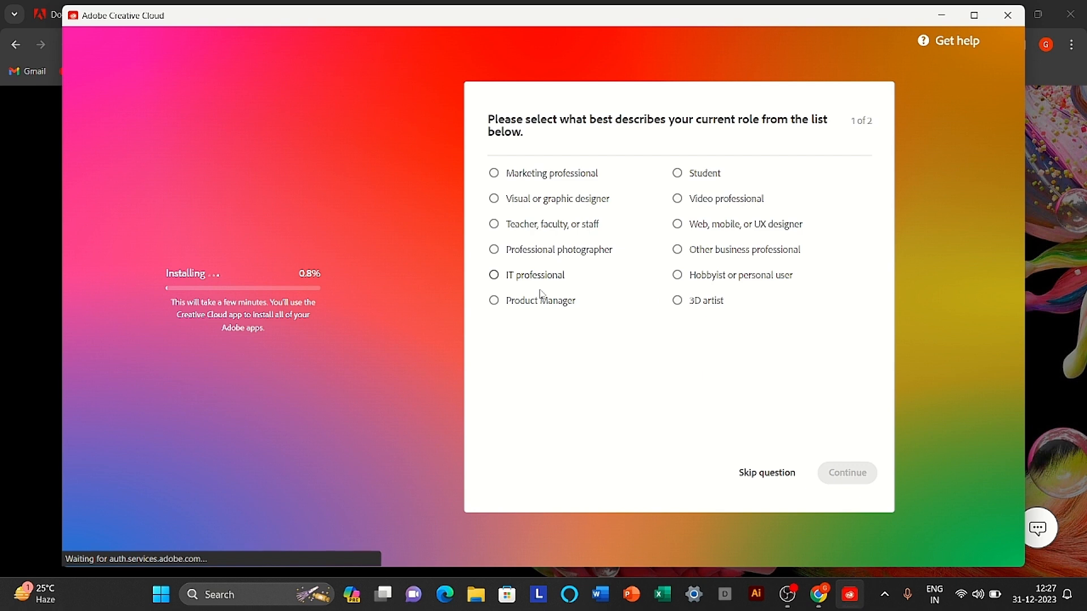
# Step: Answer the onboarding questions as a Student interested in Graphic Design and finish the questionnaire
pyautogui.click(677, 172)
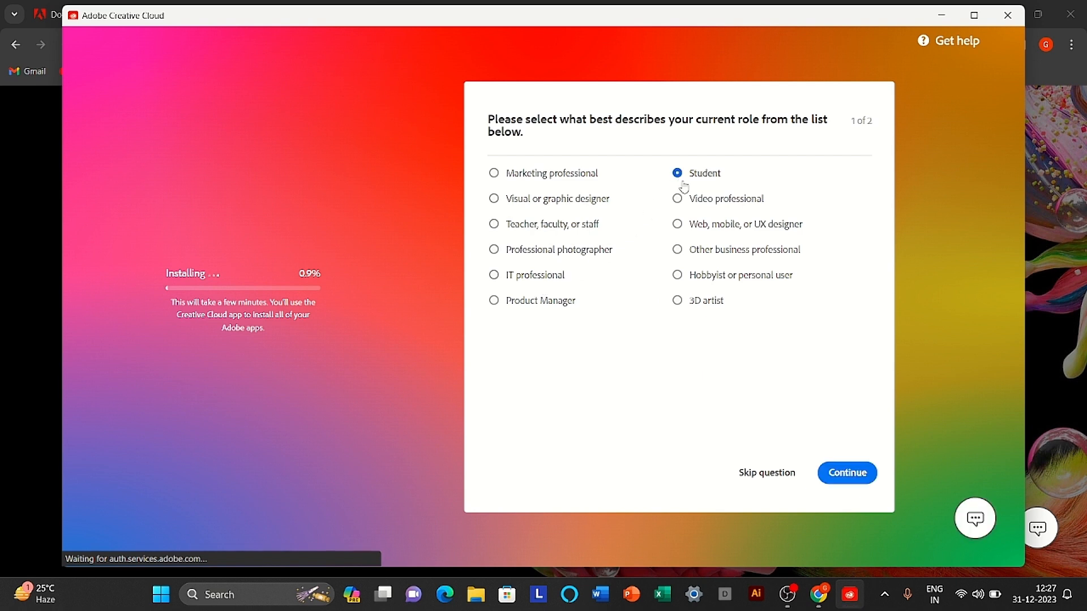
pyautogui.click(846, 473)
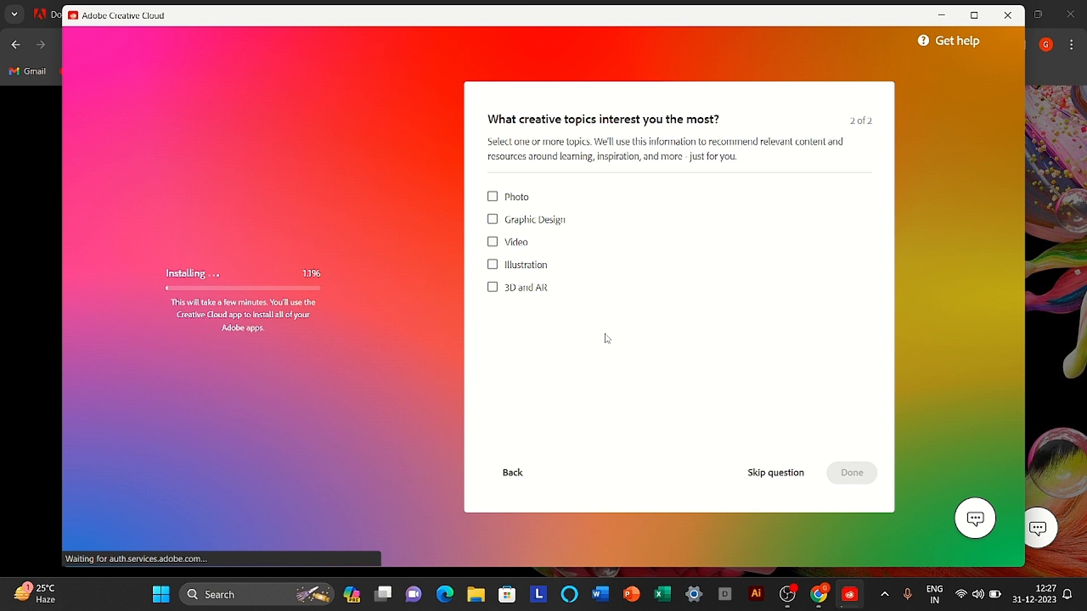
pyautogui.click(492, 219)
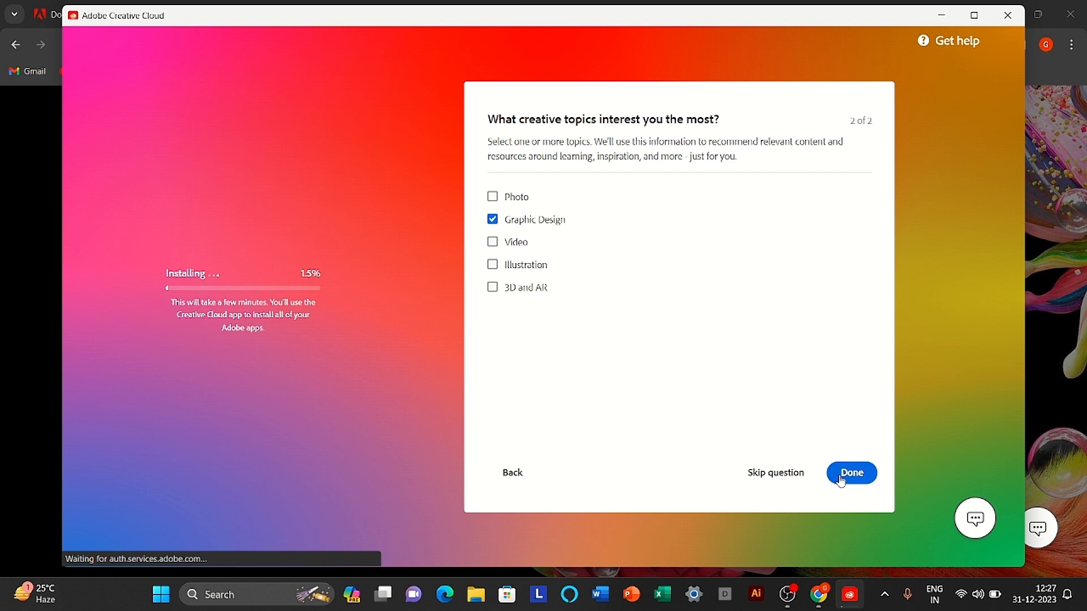
pyautogui.click(850, 473)
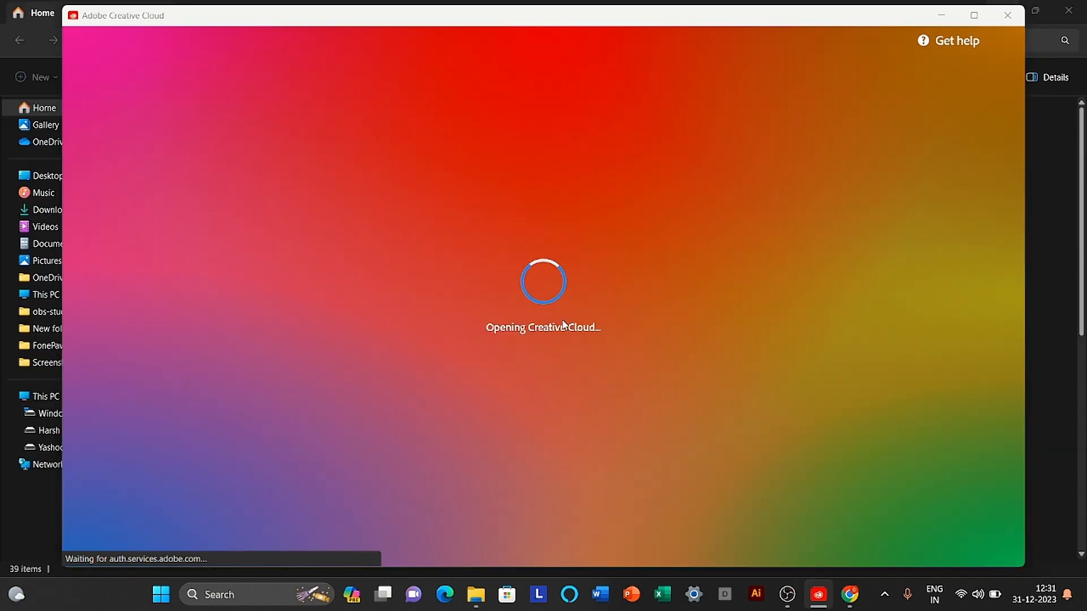
pyautogui.moveTo(501, 305)
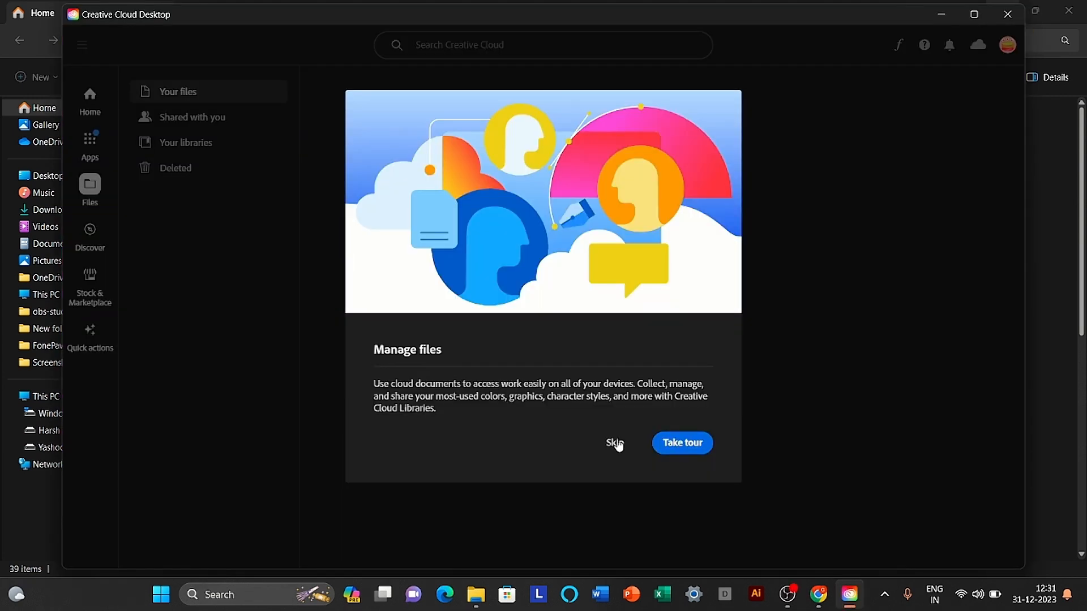
# Step: Skip the Manage files introduction tour in Creative Cloud Desktop
pyautogui.click(613, 442)
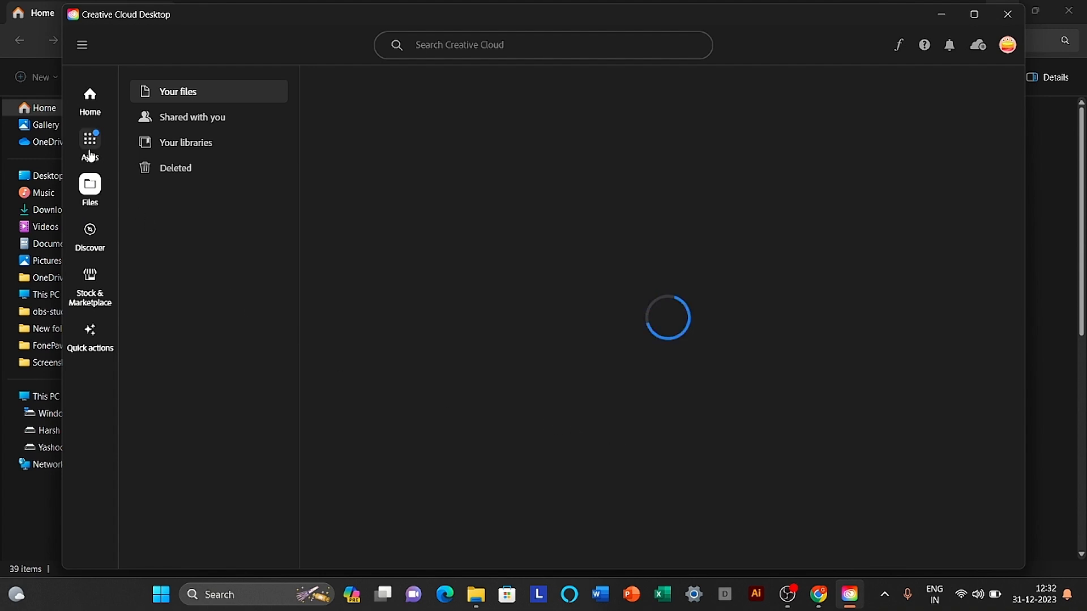
# Step: Start a free Photoshop trial from the All apps list and choose the Business plans
pyautogui.click(89, 146)
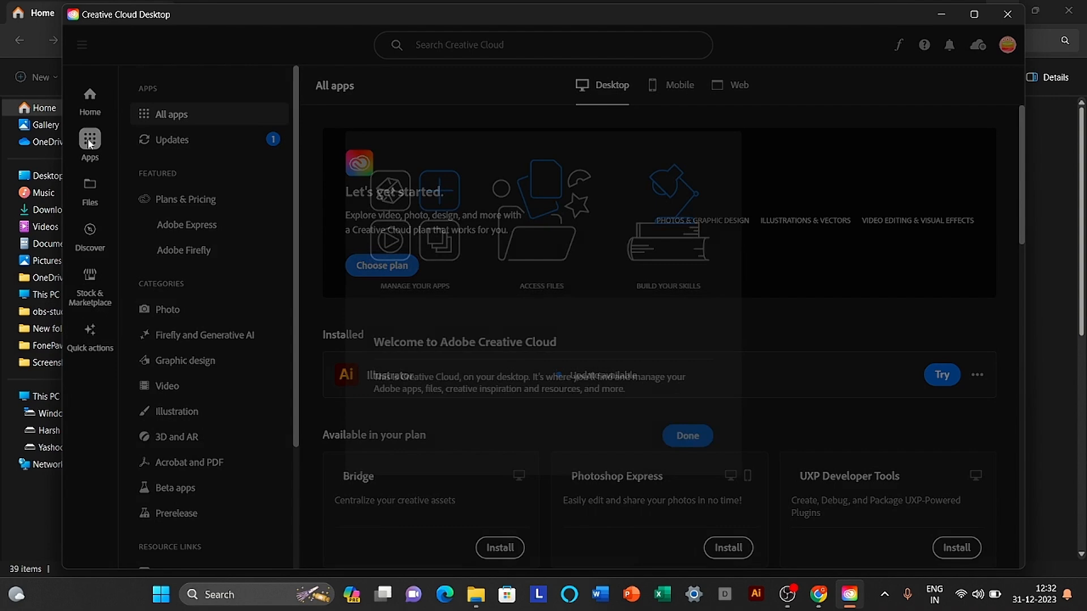
pyautogui.click(687, 434)
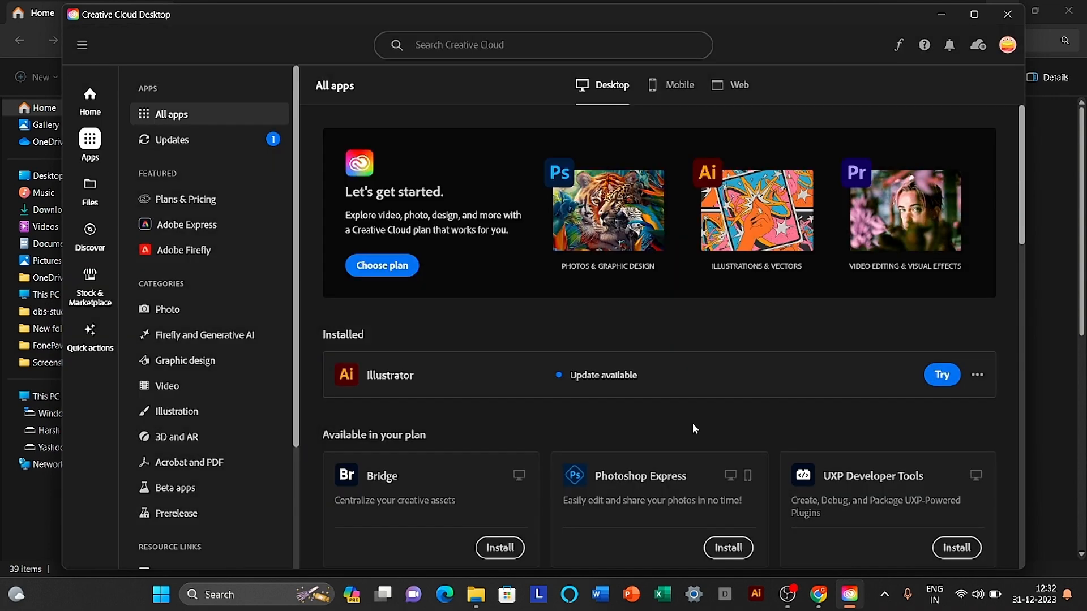
pyautogui.scroll(-3)
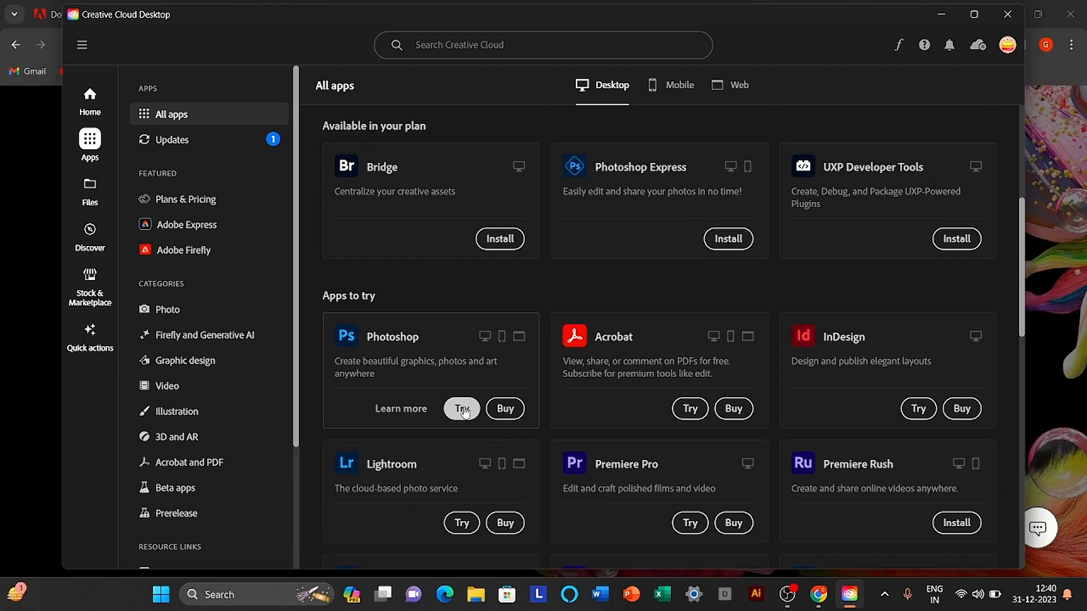
pyautogui.click(461, 408)
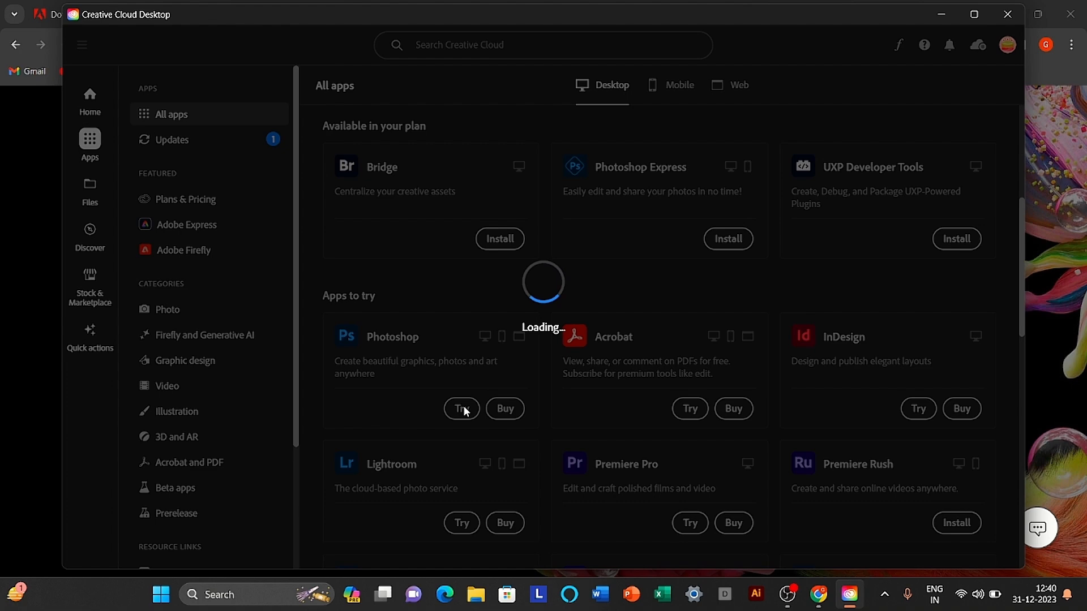
pyautogui.click(462, 409)
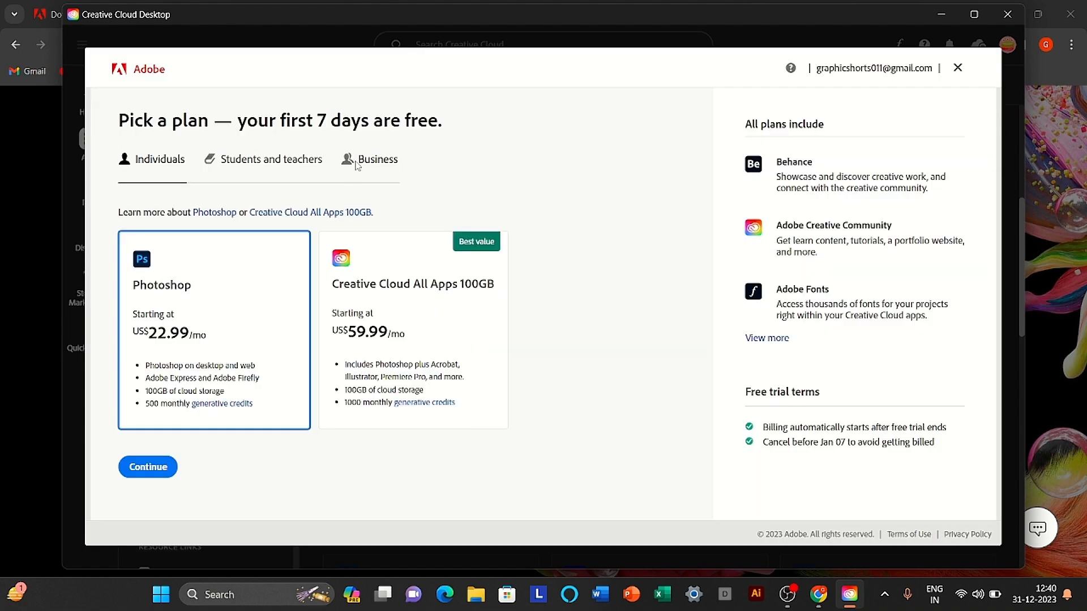
pyautogui.click(148, 467)
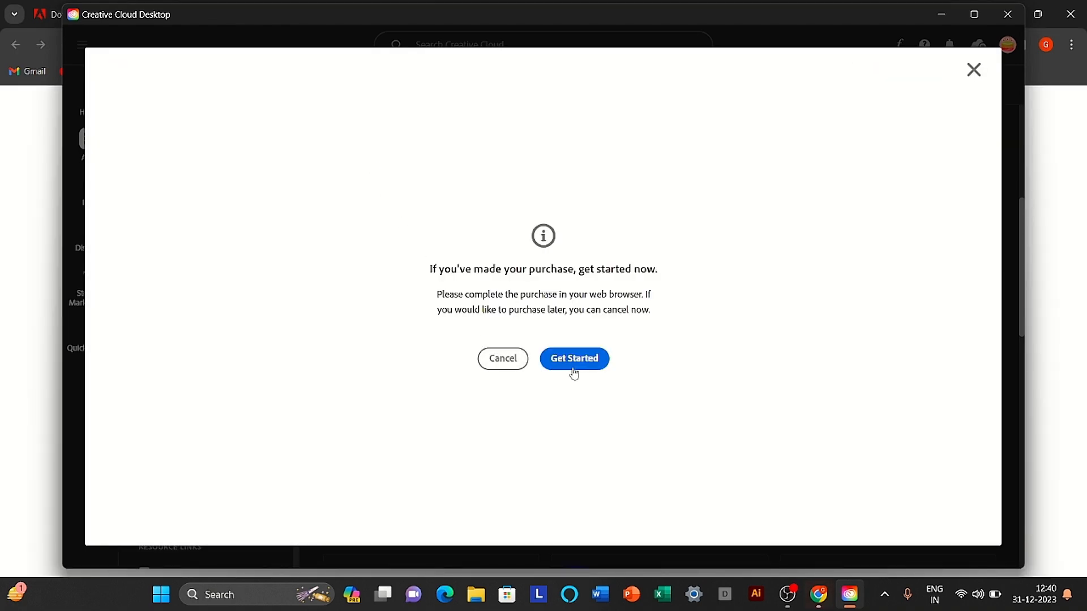
# Step: Fill the teams trial form with company name 'grap', size 1-9, state Texas, and copy a temporary US phone number from quackr.io
pyautogui.click(573, 359)
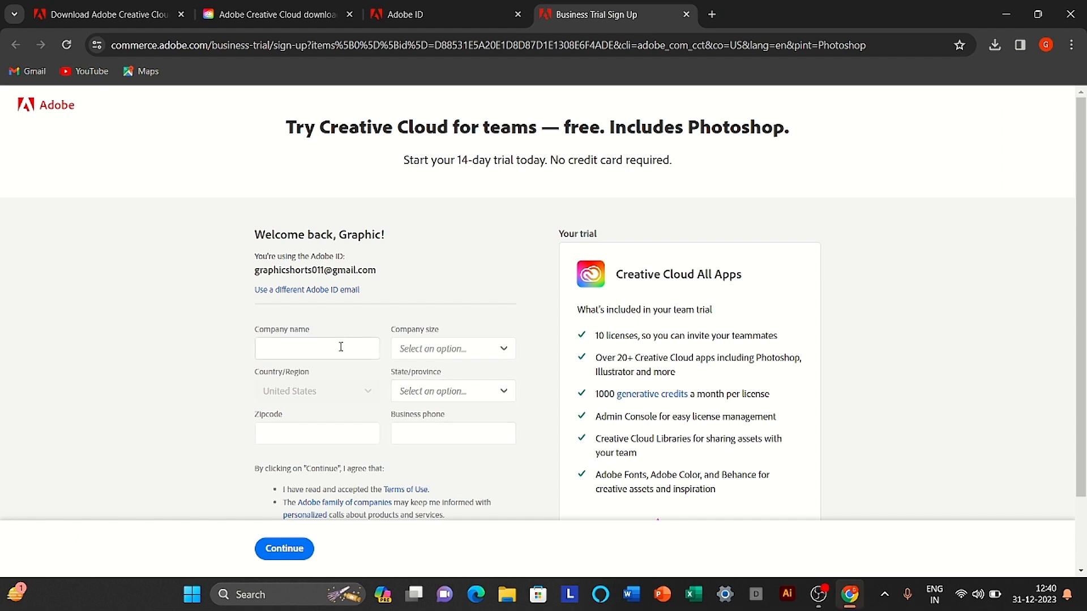
pyautogui.write('grap')
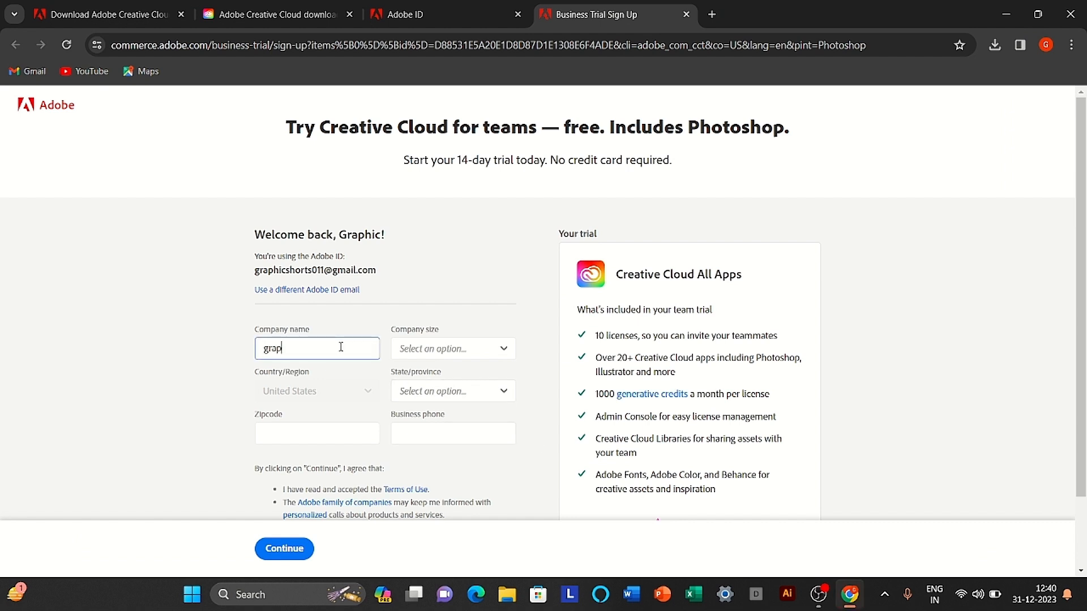
pyautogui.click(453, 349)
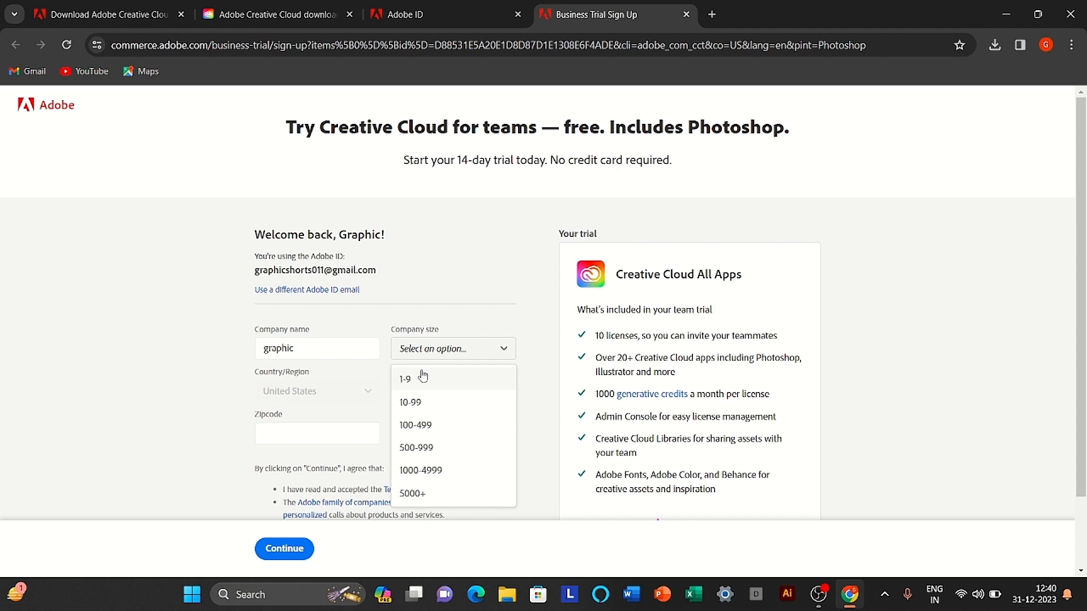
pyautogui.click(406, 378)
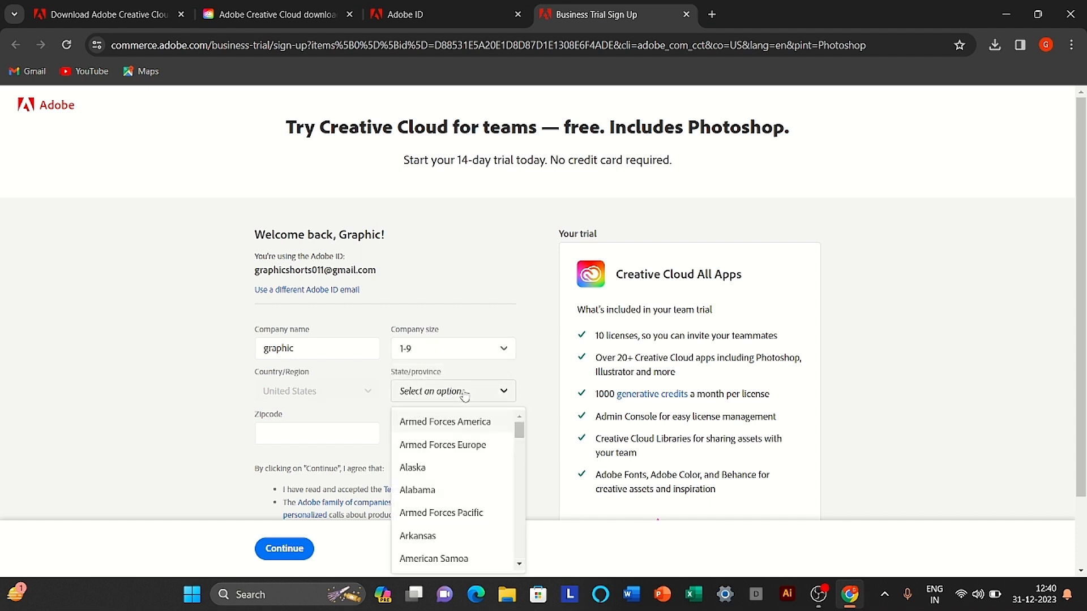
pyautogui.scroll(-3)
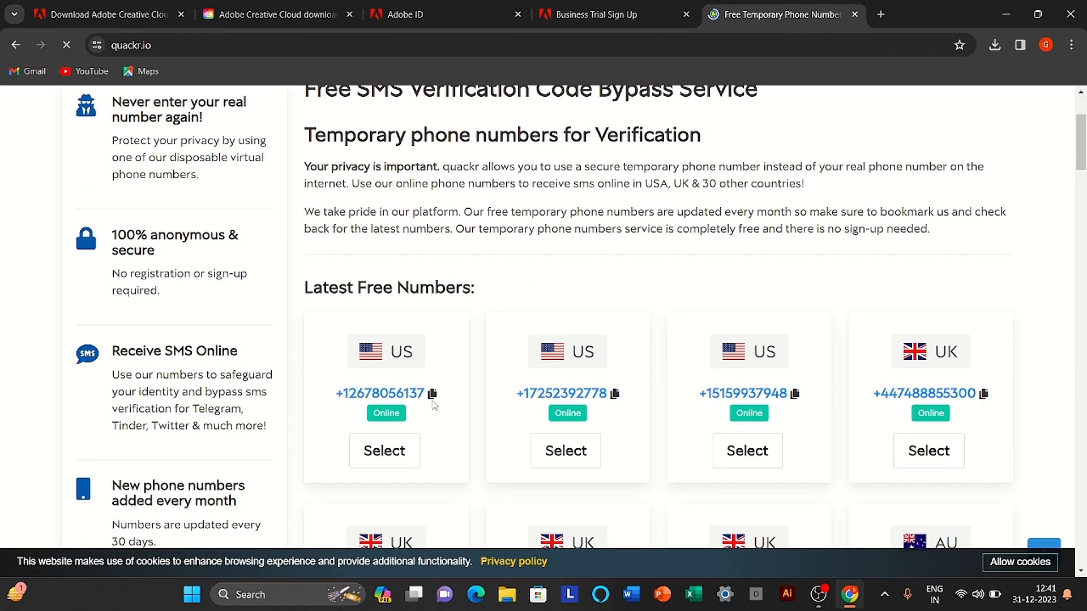
pyautogui.click(603, 13)
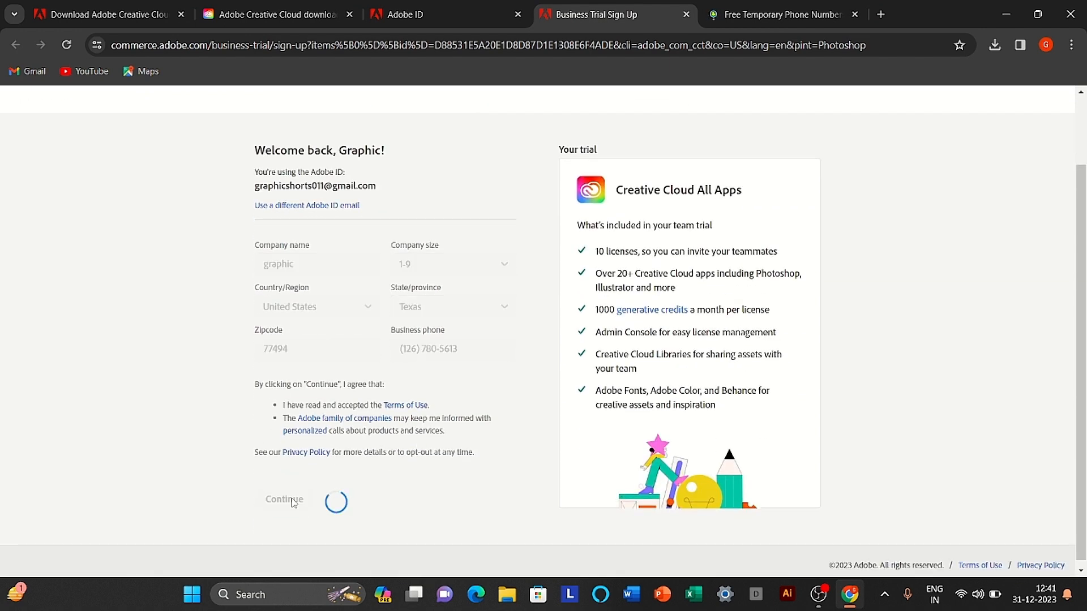
# Step: Submit the company details and go to the trial's apps download page
pyautogui.click(283, 499)
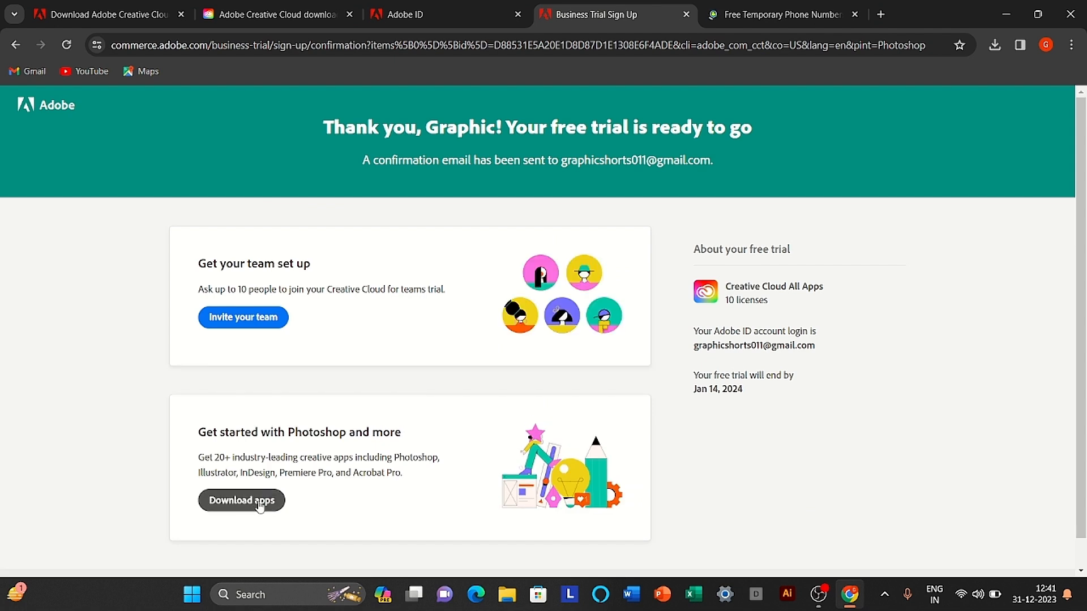
pyautogui.click(241, 500)
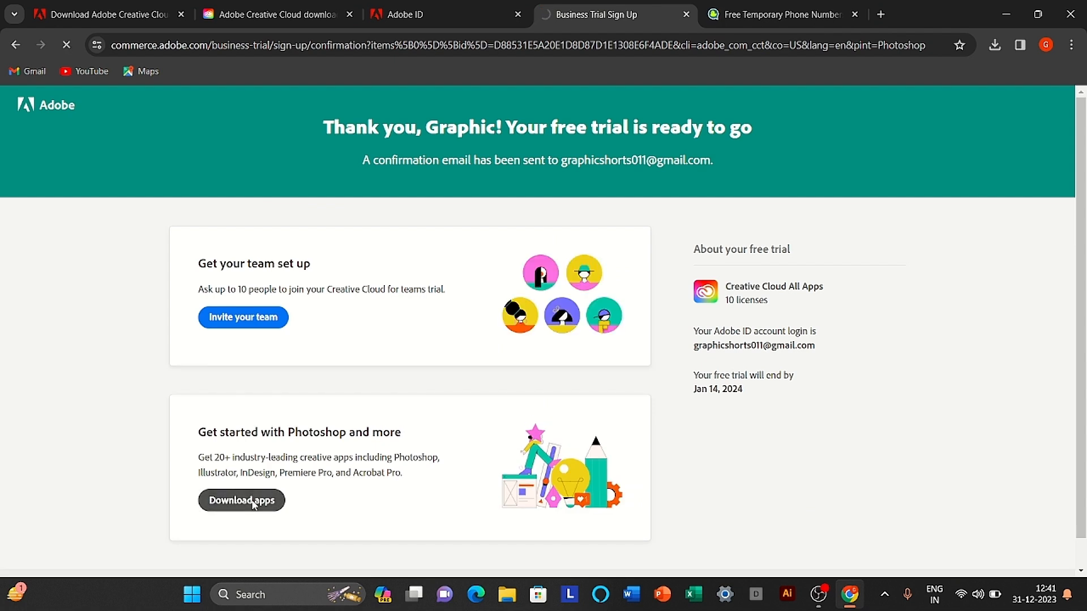
pyautogui.click(241, 499)
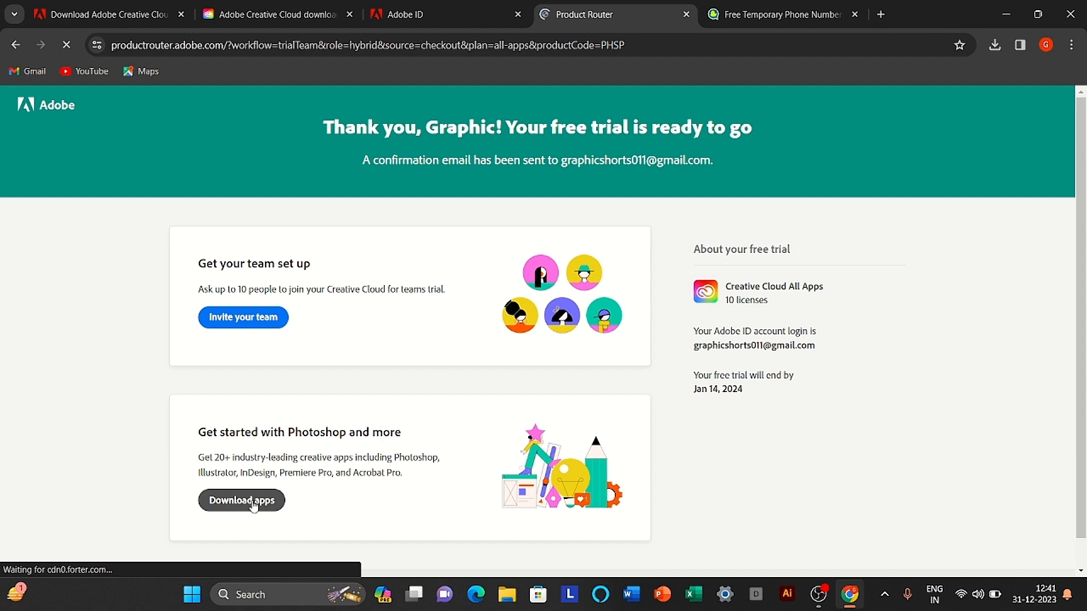
pyautogui.click(241, 501)
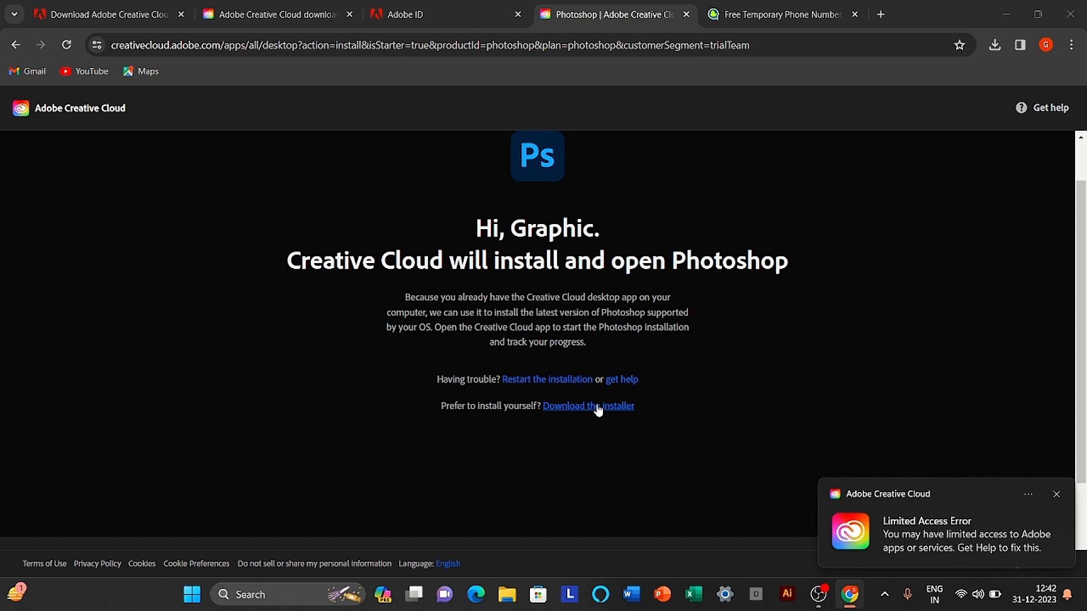
# Step: Download the Photoshop installer manually and run Photoshop_Set-Up (2).exe from Chrome's downloads
pyautogui.click(588, 405)
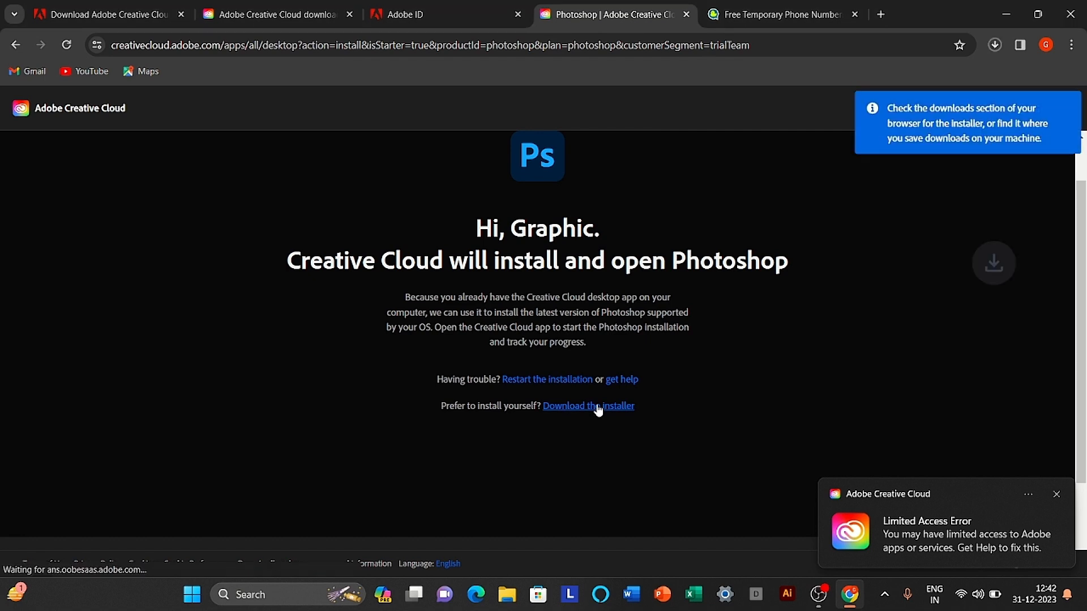
pyautogui.click(994, 45)
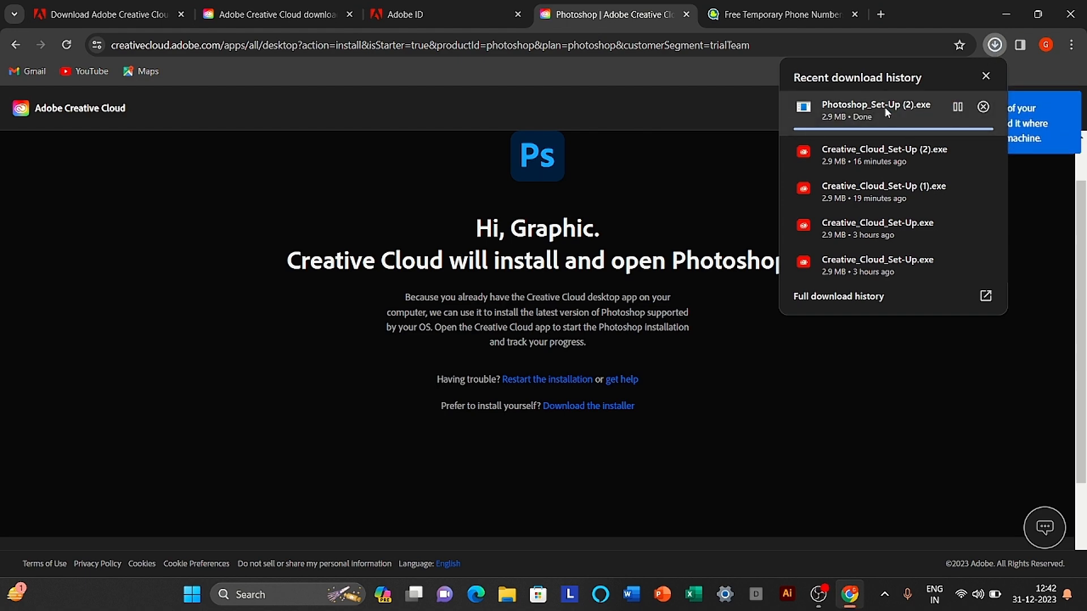
pyautogui.click(993, 45)
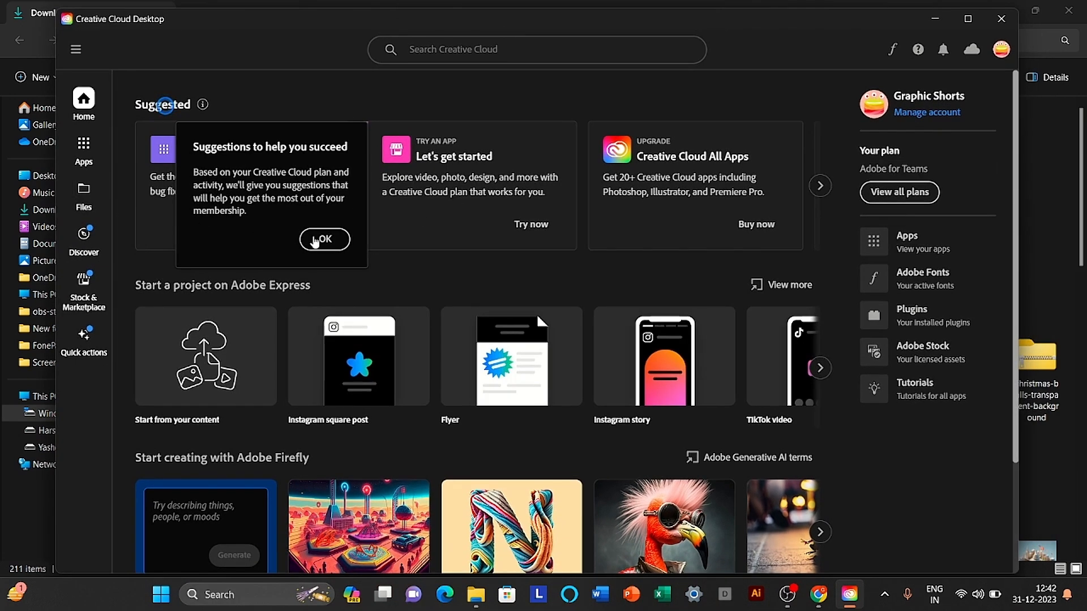
# Step: Dismiss the suggestions tip, watch Photoshop install, then start installing Photoshop (Beta) from Beta apps
pyautogui.click(82, 144)
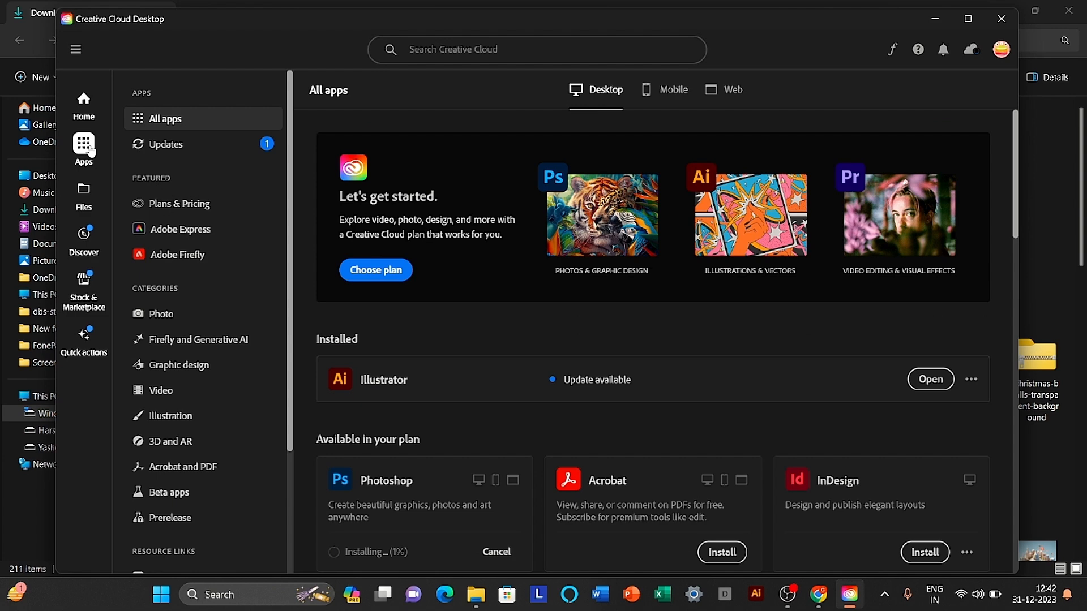
pyautogui.scroll(-3)
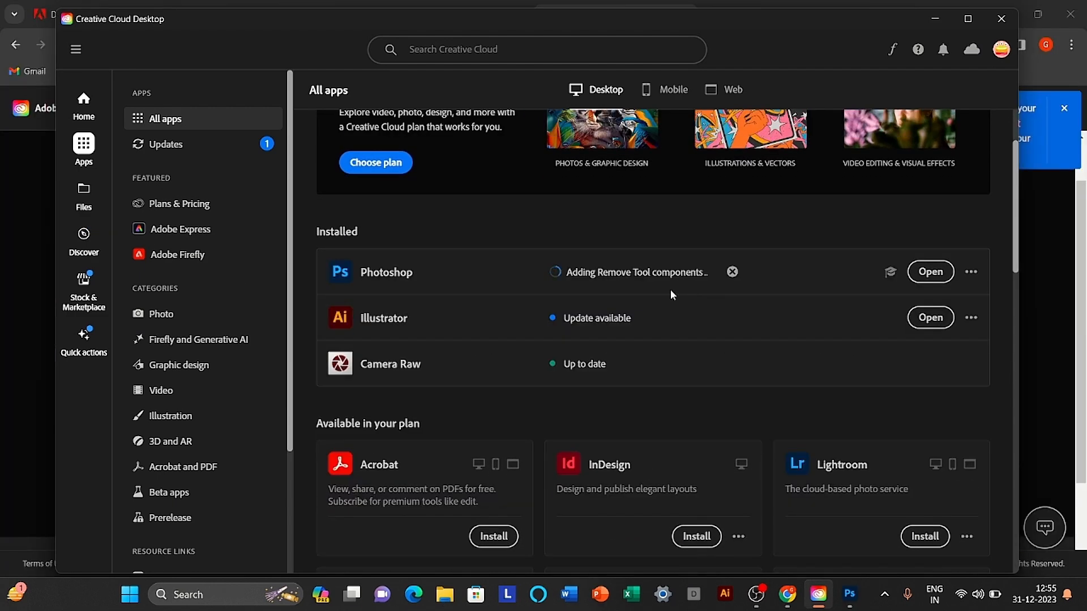
pyautogui.scroll(-3)
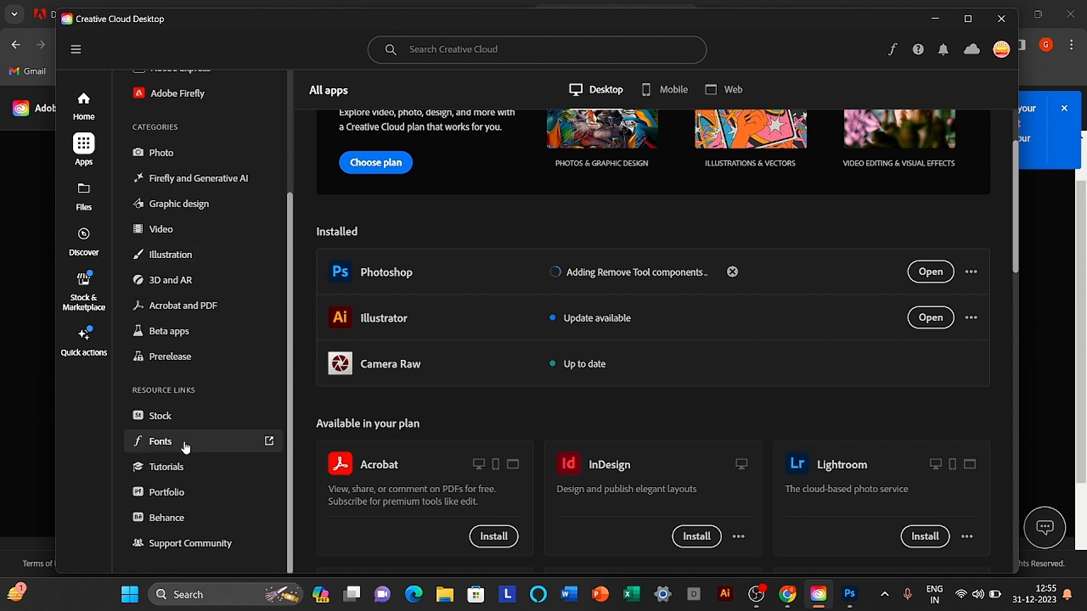
pyautogui.click(168, 330)
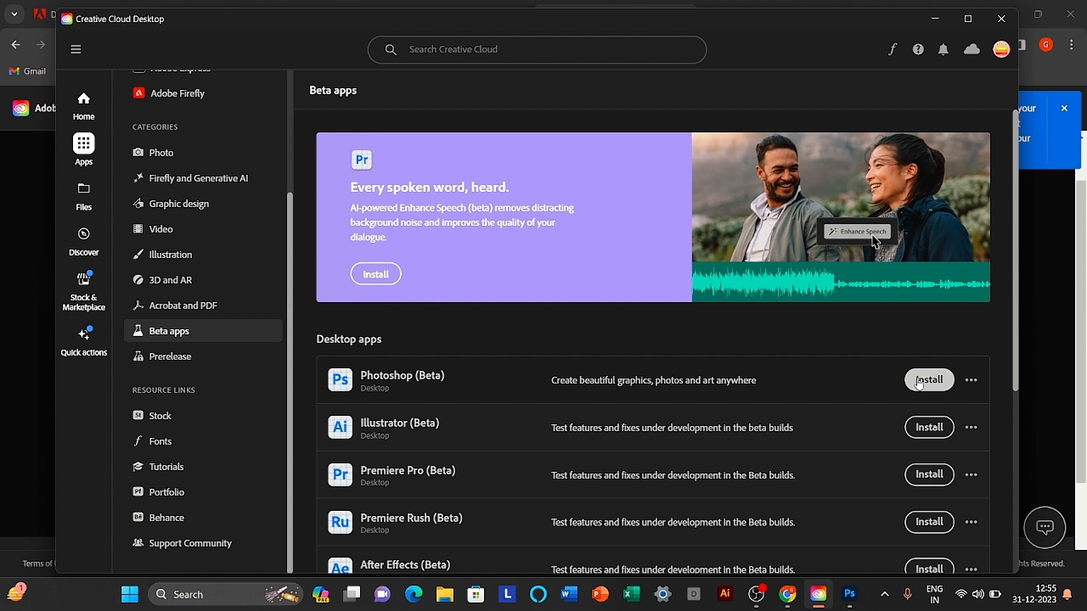
pyautogui.click(928, 381)
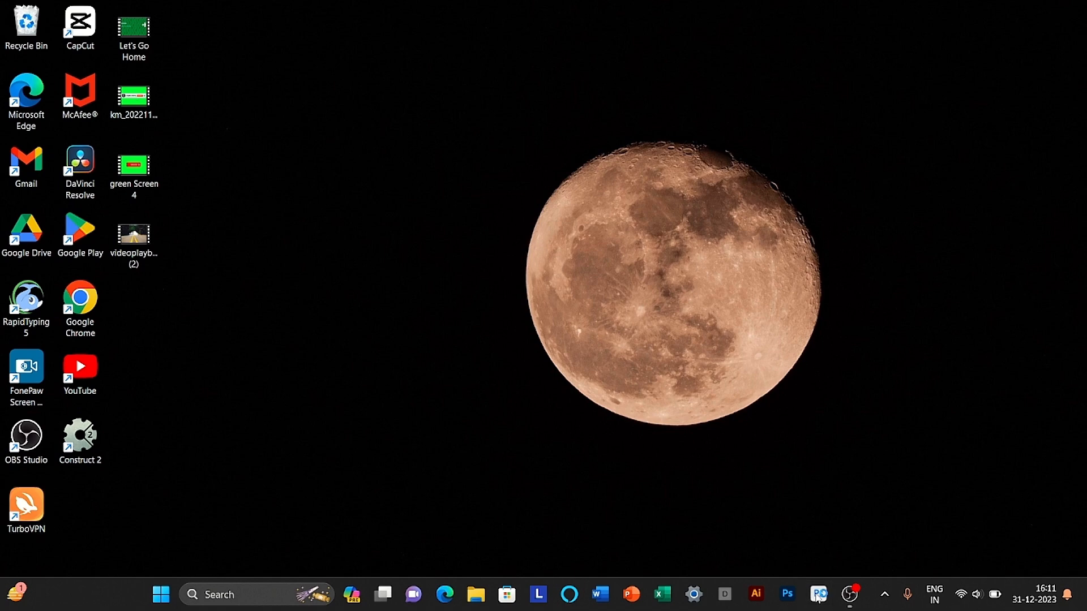
# Step: Launch Photoshop and open the foggy deer photo from Downloads
pyautogui.click(816, 594)
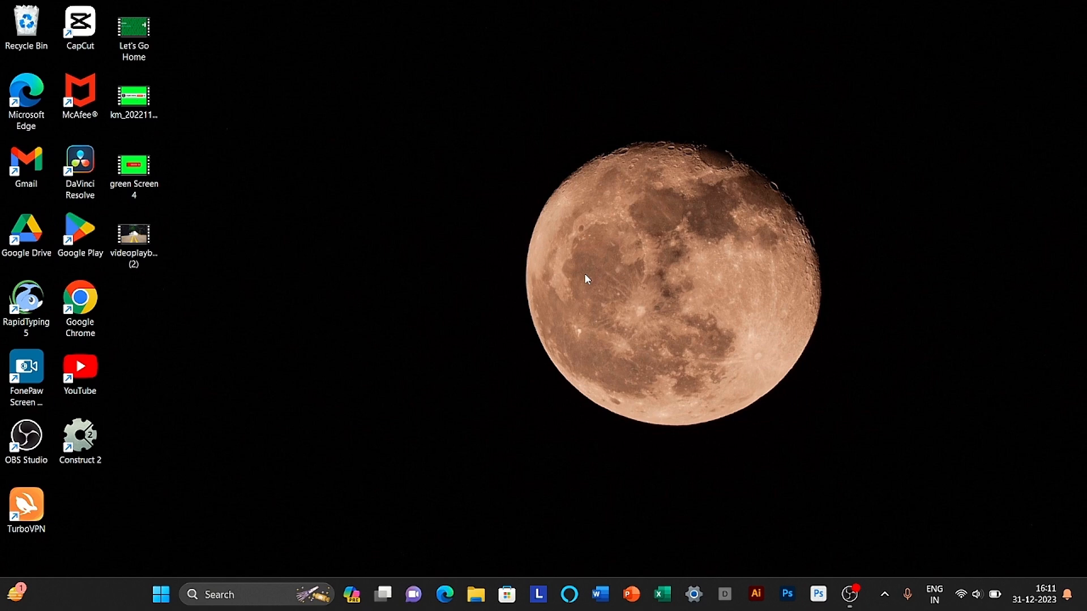
pyautogui.click(818, 594)
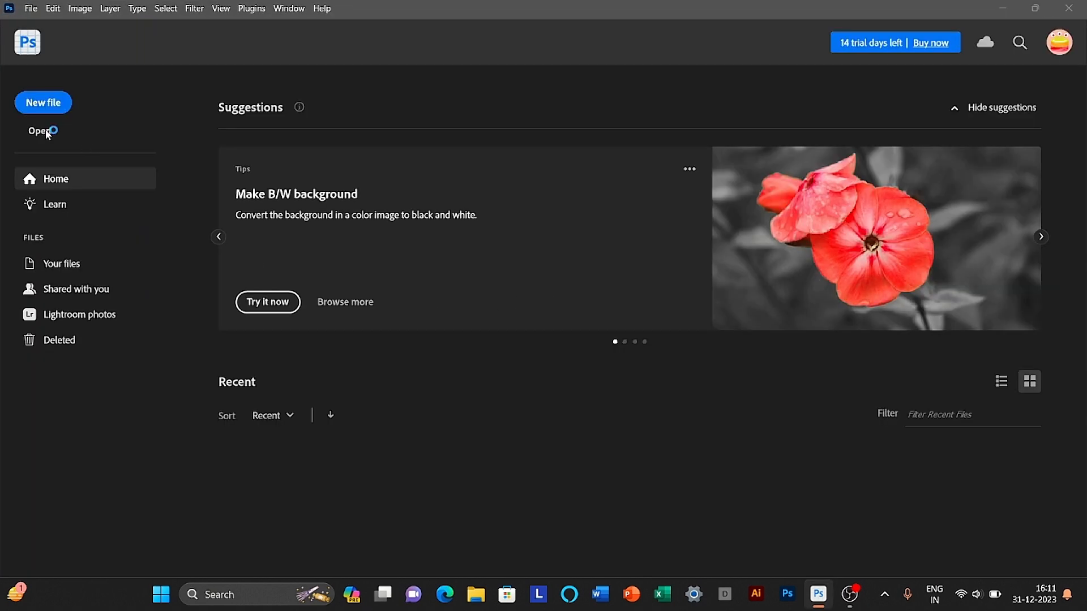
pyautogui.click(35, 131)
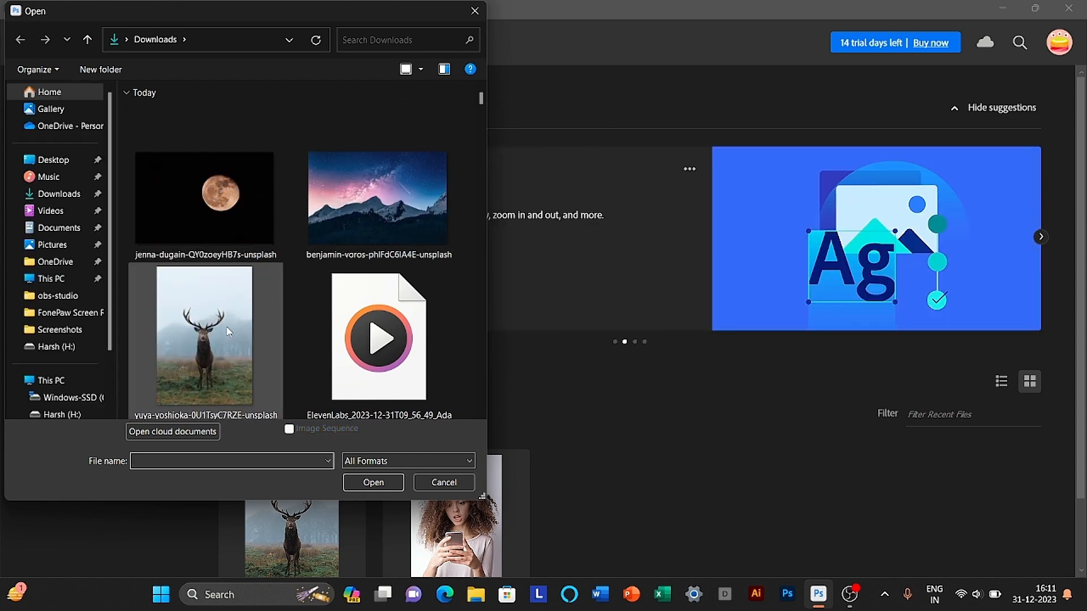
pyautogui.doubleClick(204, 336)
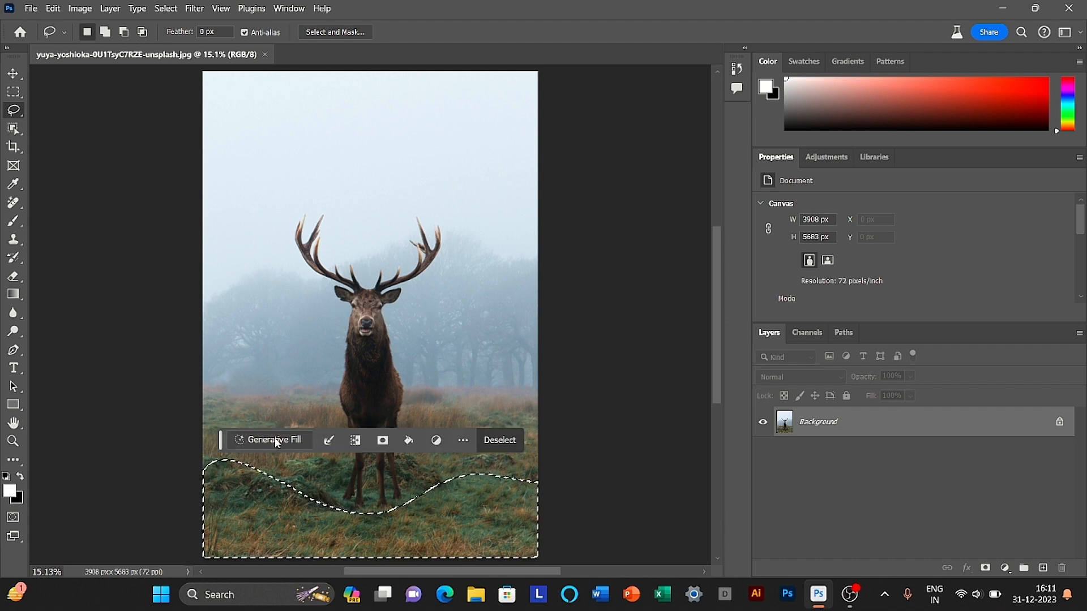
# Step: Generative Fill the bottom strip with 'generate lake' and step to variation 3/3
pyautogui.click(274, 439)
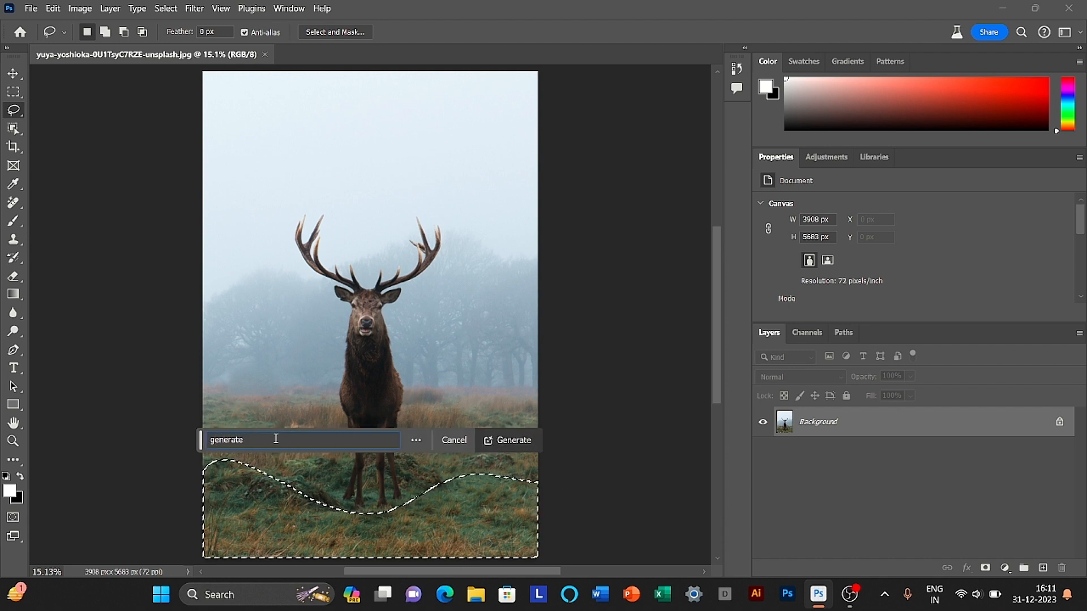
pyautogui.click(507, 439)
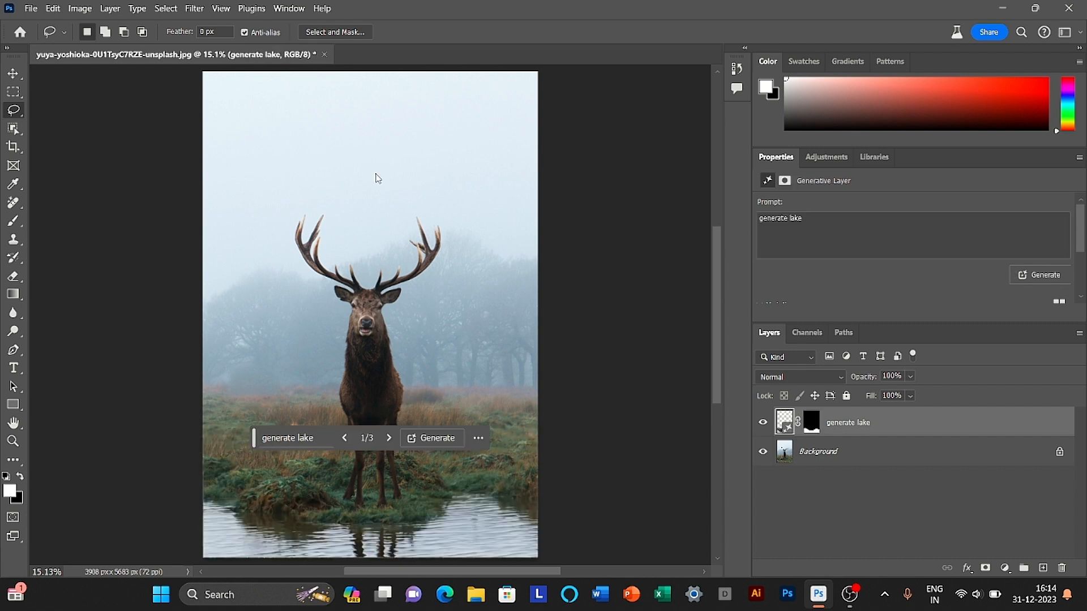
pyautogui.click(388, 438)
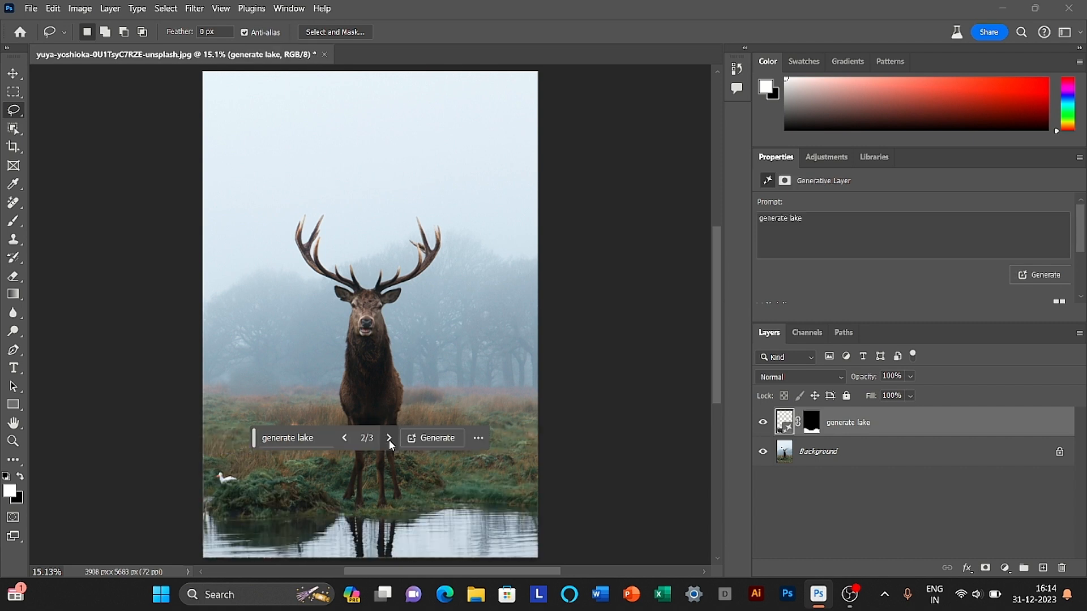
pyautogui.click(388, 437)
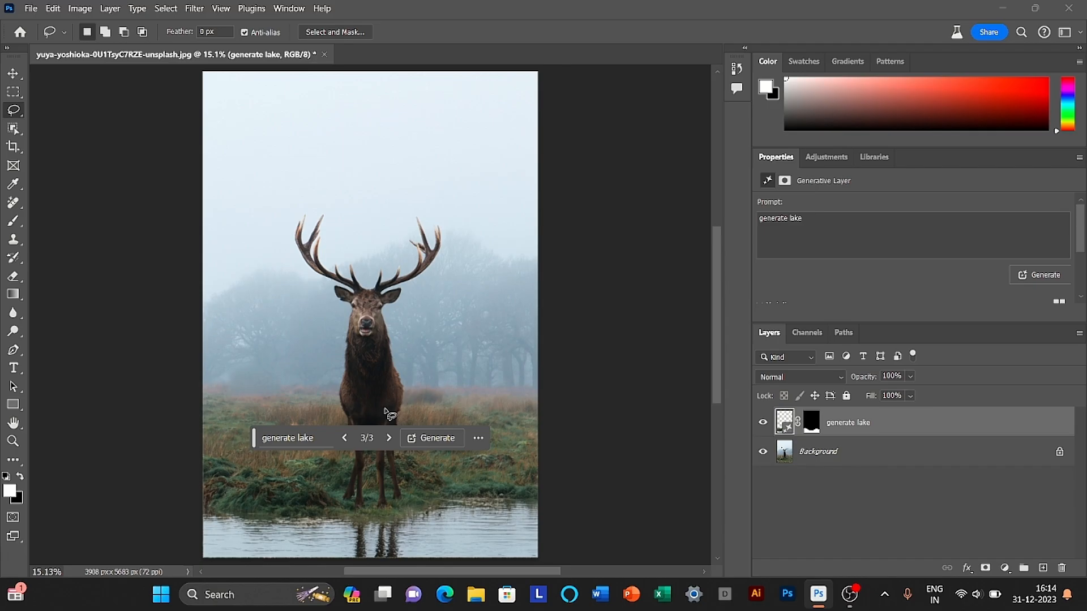